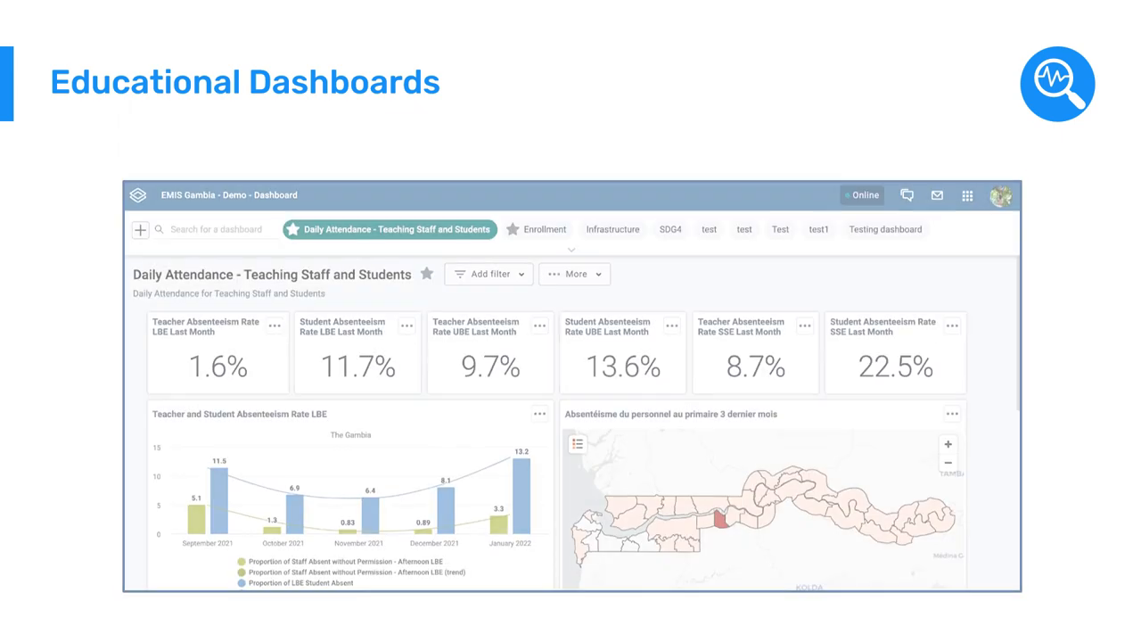
{"action": "scroll", "scroll_direction": "up", "scroll_amount": 3}
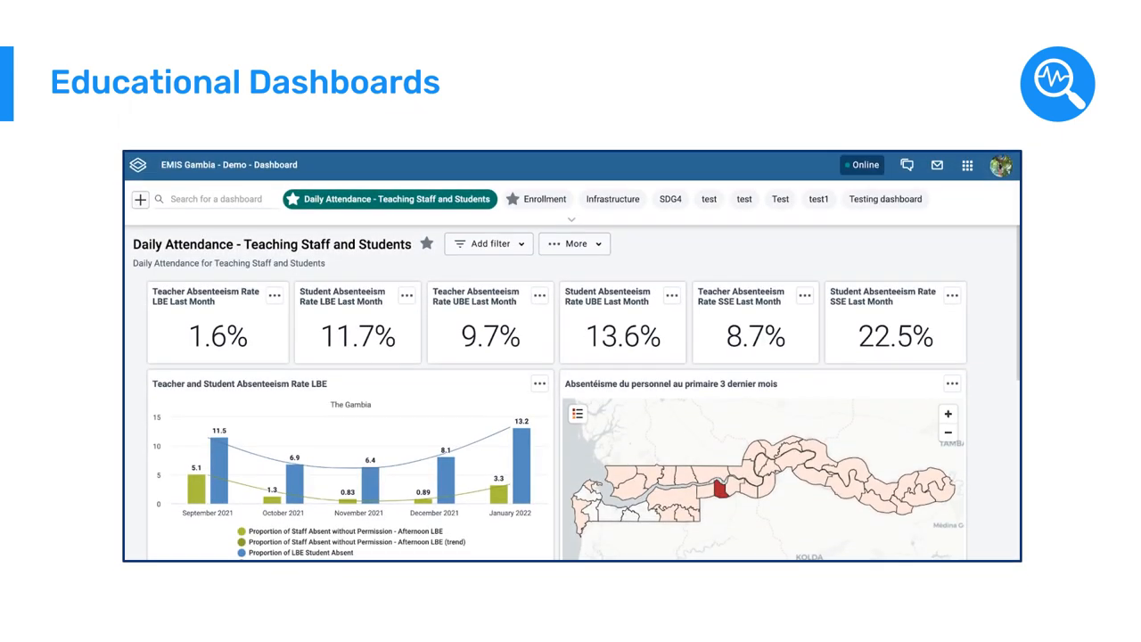
{"action": "mouse_move", "coordinate": [613, 199]}
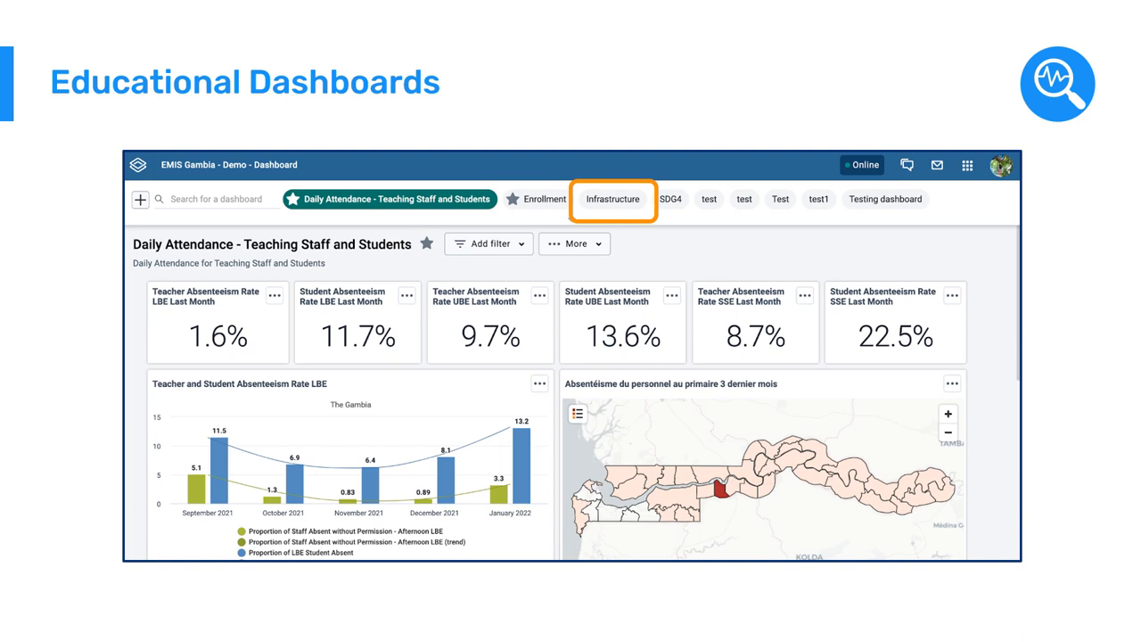
{"action": "mouse_move", "coordinate": [557, 323]}
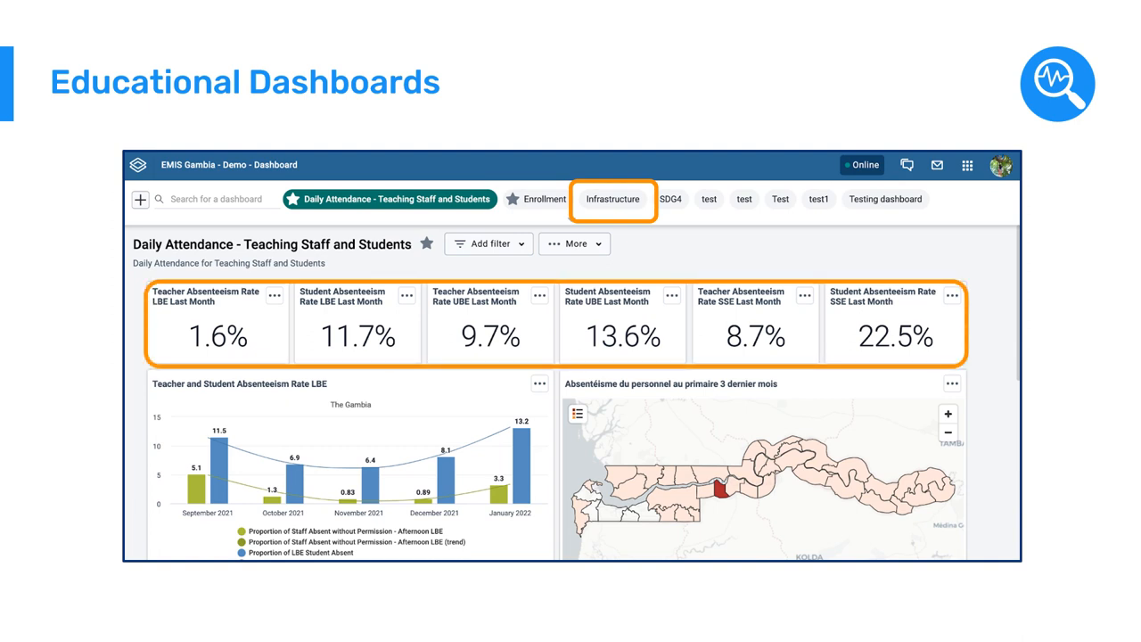